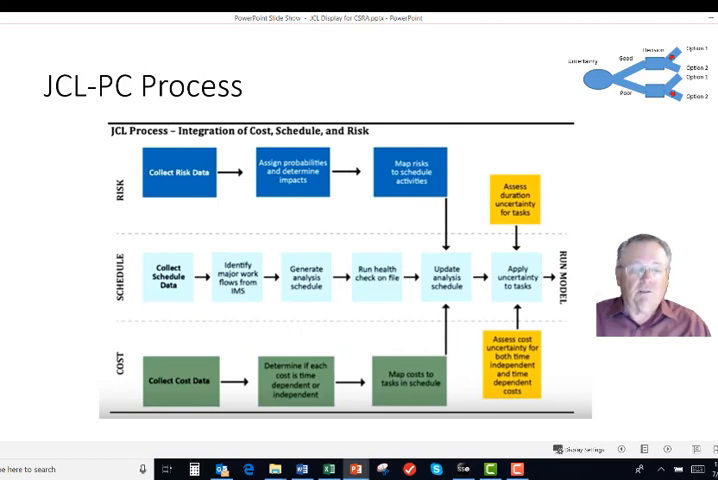
pyautogui.moveTo(444, 356)
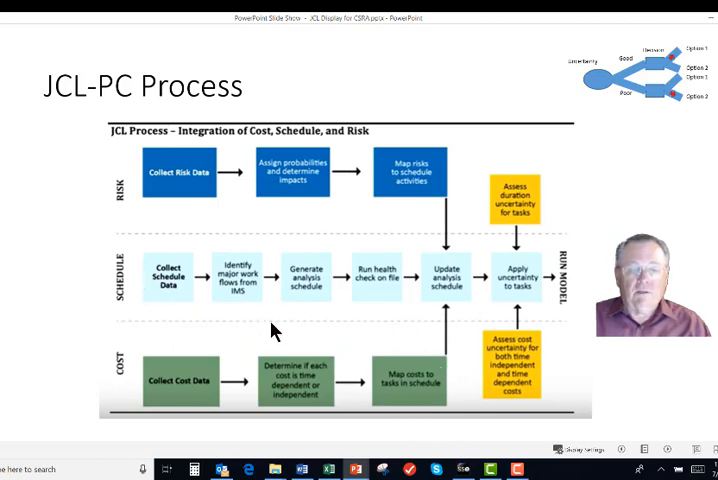
pyautogui.moveTo(304, 360)
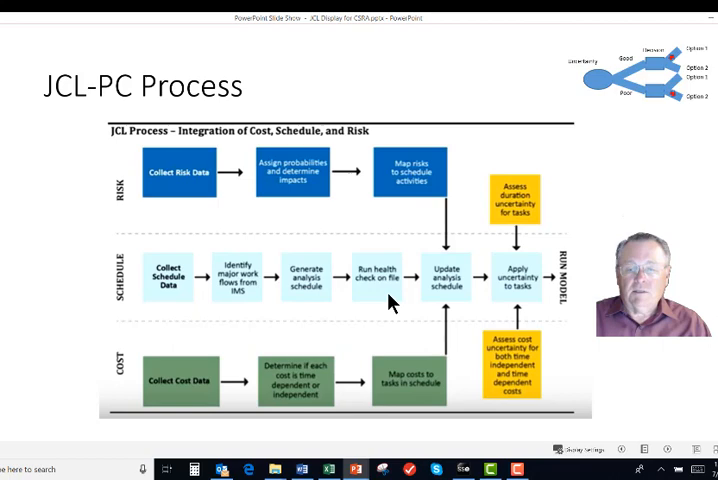
pyautogui.moveTo(440, 304)
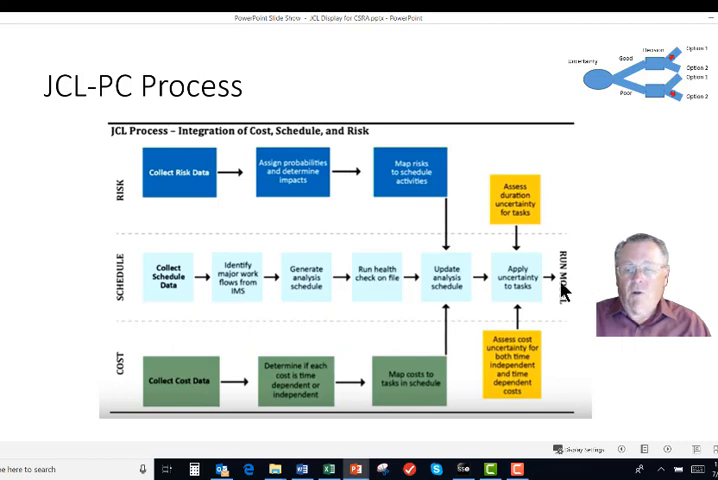
pyautogui.moveTo(570, 304)
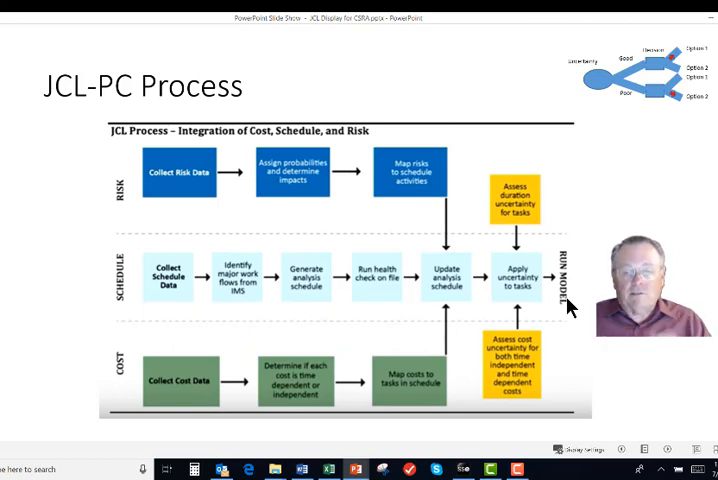
# Step: Advance to the 'Cost and Schedule Need to be integrated' slide
pyautogui.press('right')
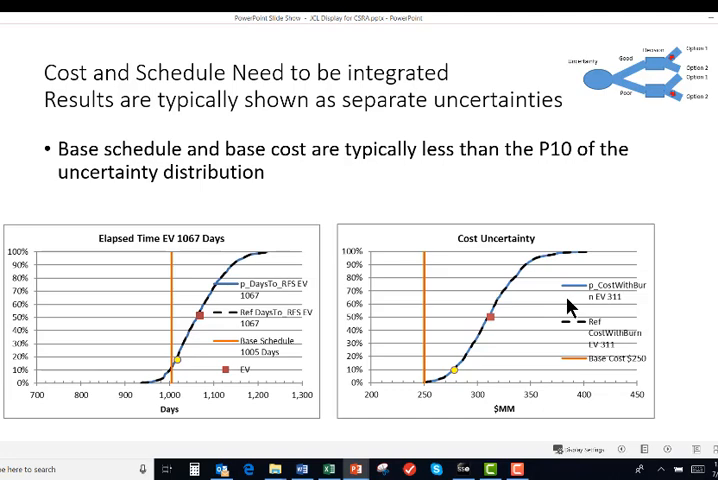
pyautogui.moveTo(122, 244)
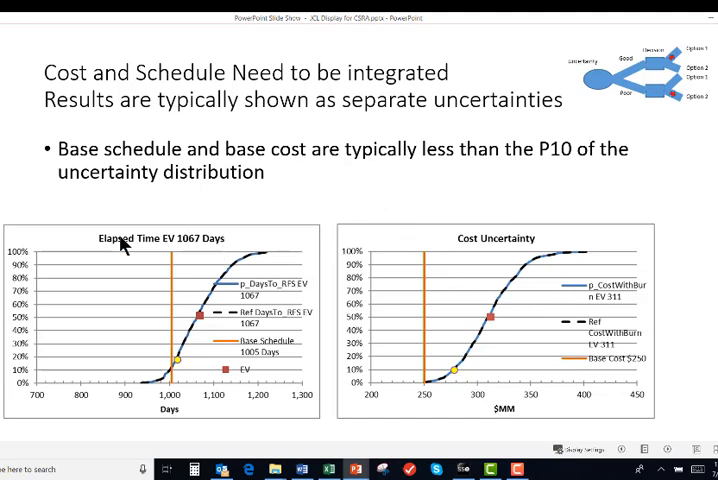
pyautogui.moveTo(428, 250)
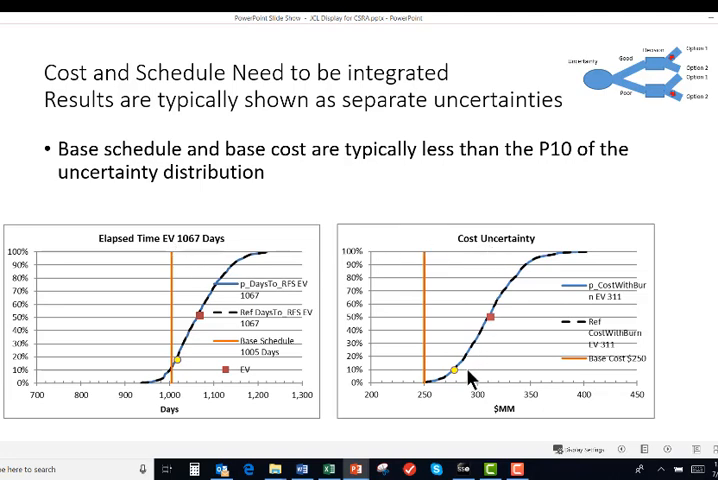
pyautogui.moveTo(476, 448)
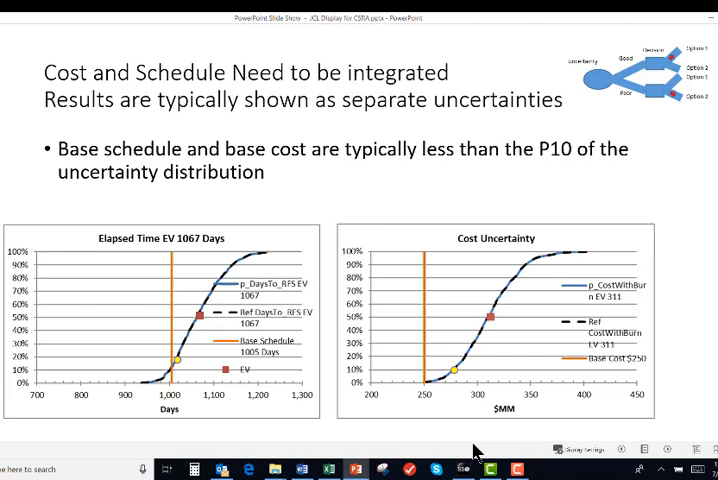
pyautogui.moveTo(148, 348)
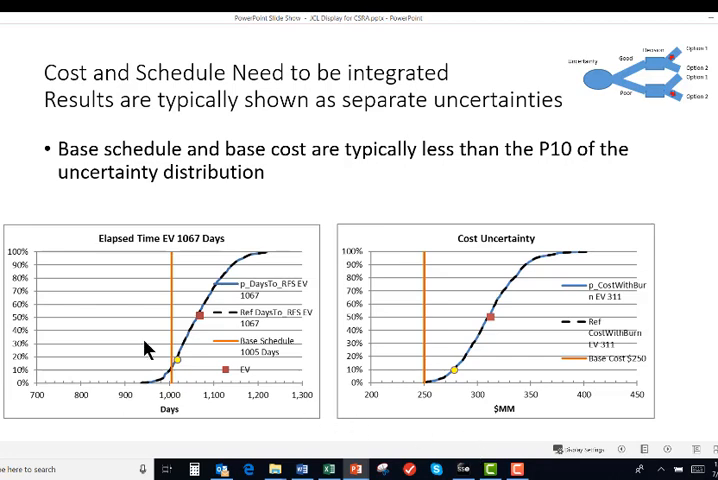
pyautogui.moveTo(172, 388)
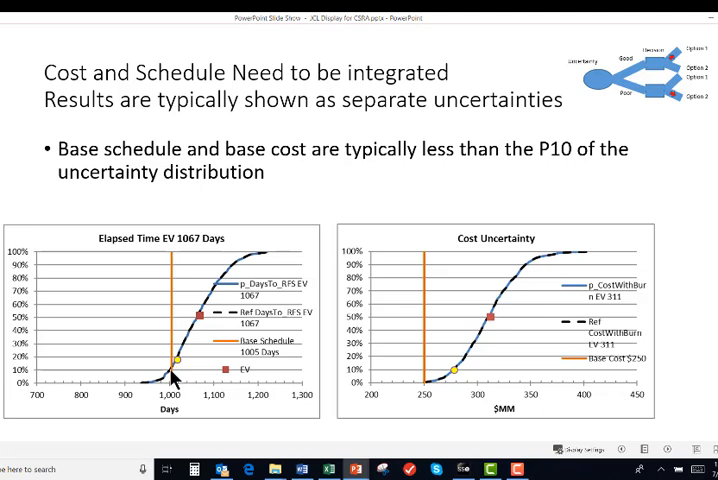
pyautogui.moveTo(448, 388)
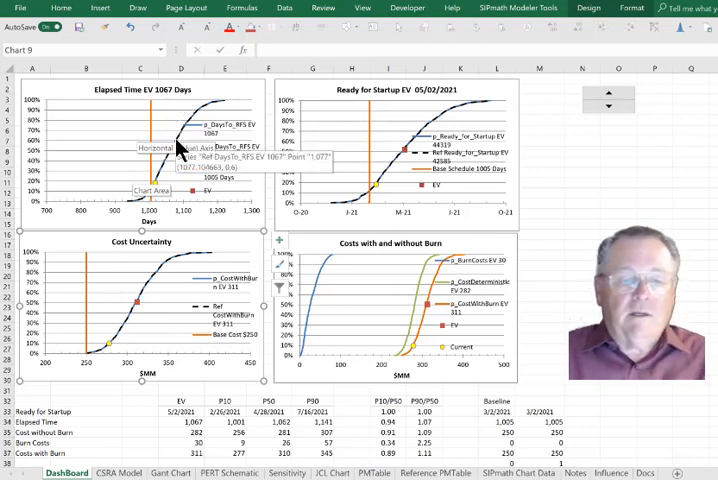
pyautogui.moveTo(410, 260)
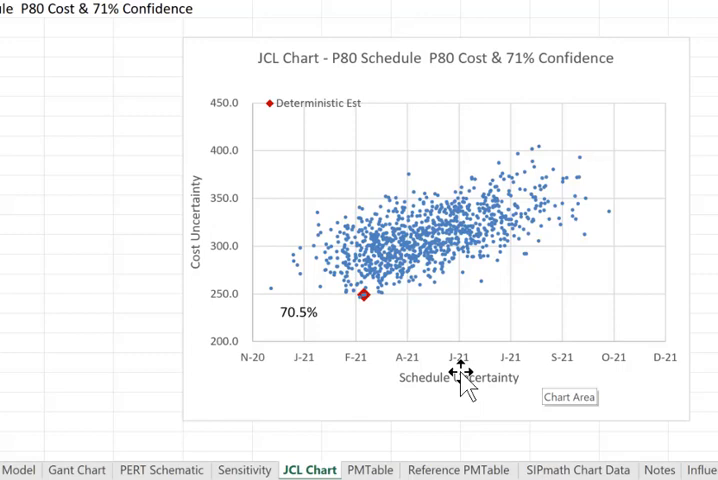
pyautogui.moveTo(628, 388)
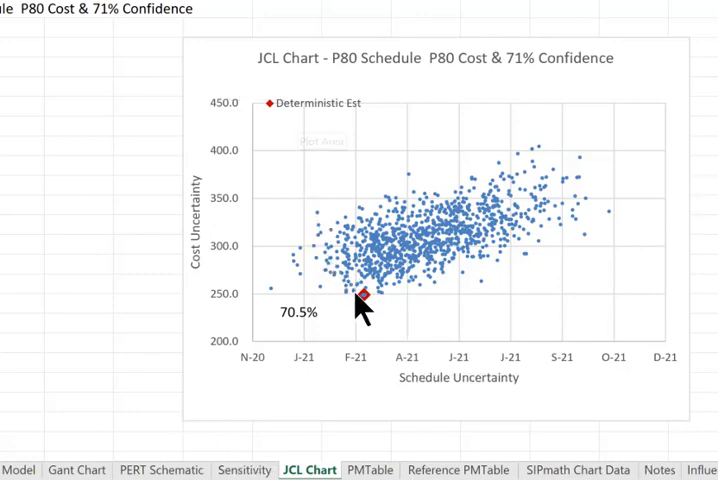
pyautogui.moveTo(364, 300)
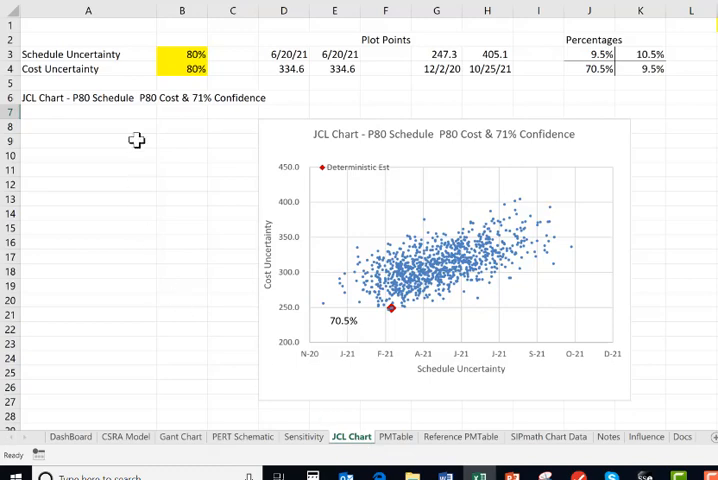
# Step: Enter 50% as the Schedule Uncertainty level so the chart reports P50 at 36% confidence
pyautogui.click(182, 52)
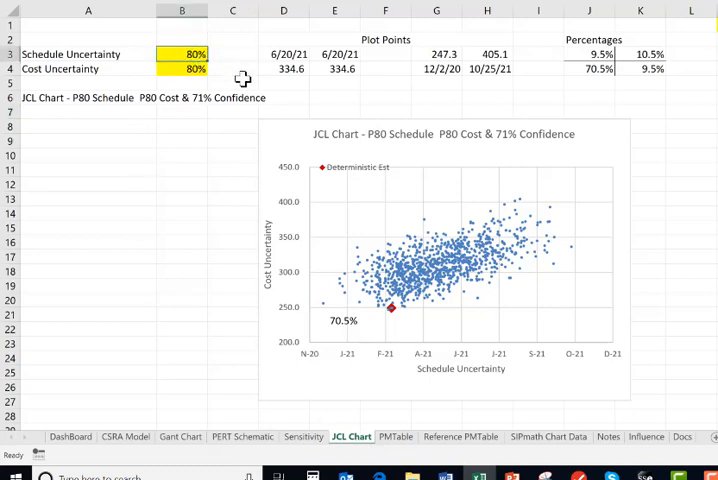
pyautogui.write('50%')
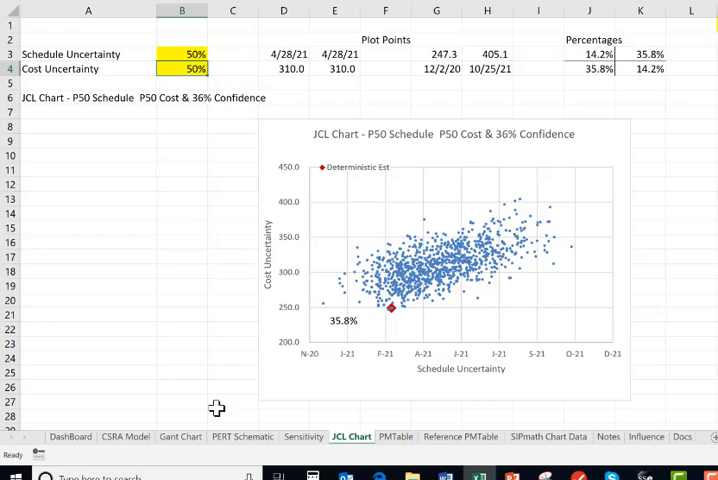
pyautogui.moveTo(450, 352)
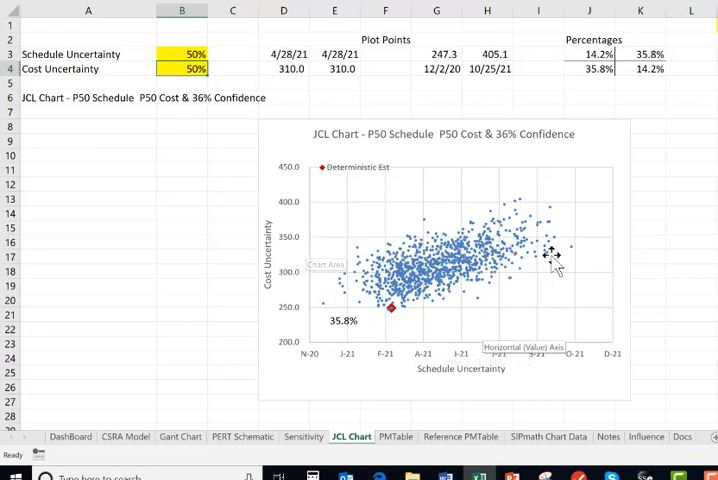
# Step: Add the Schedule Uncertainty and Cost Uncertainty series to the chart as dashed P50 crosshairs
pyautogui.click(450, 250)
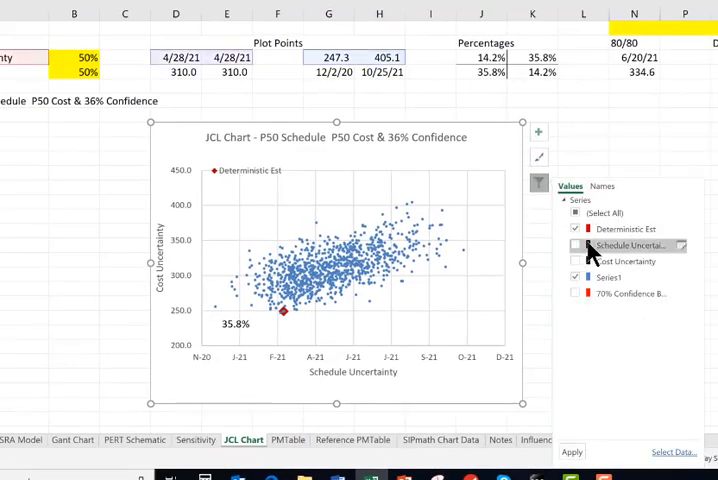
pyautogui.click(576, 244)
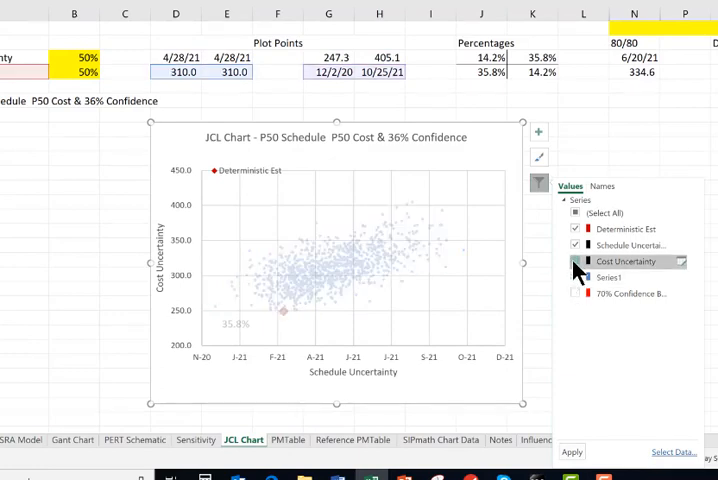
pyautogui.click(572, 452)
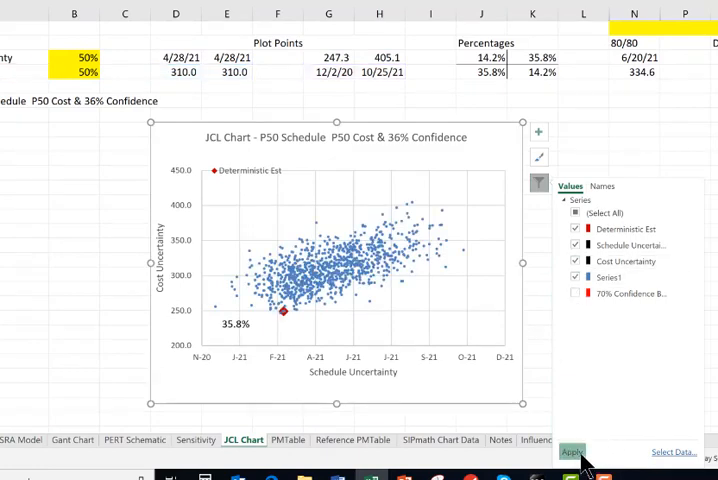
pyautogui.click(572, 452)
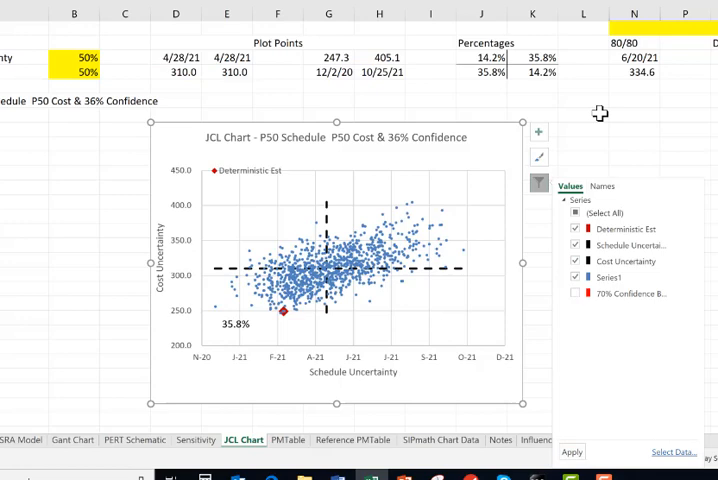
pyautogui.click(634, 100)
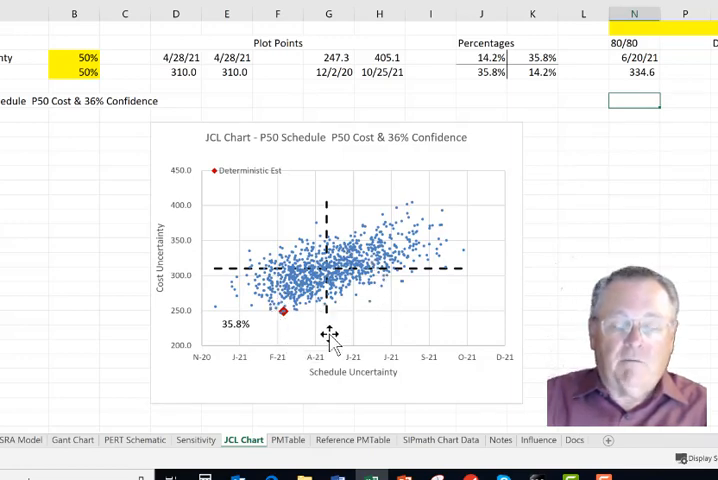
pyautogui.moveTo(308, 308)
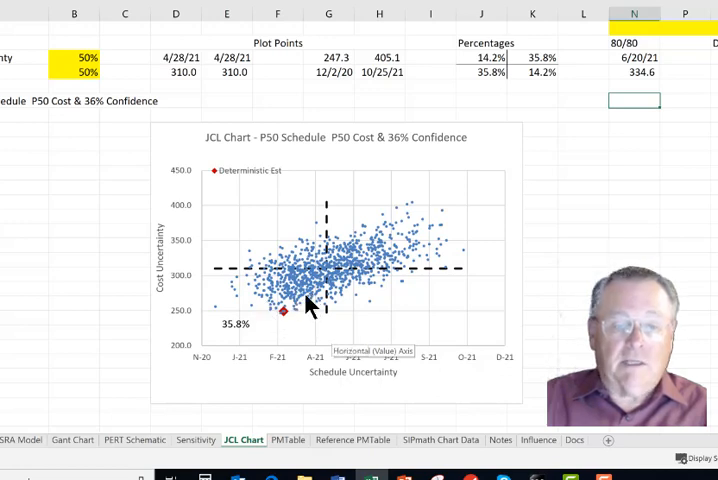
pyautogui.moveTo(472, 240)
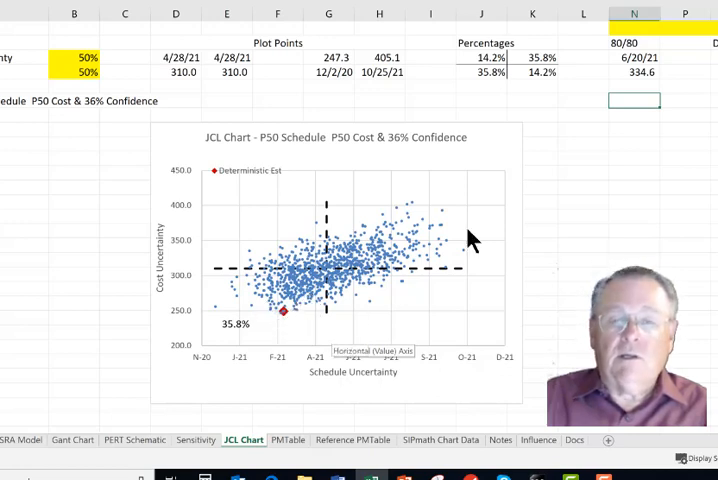
pyautogui.moveTo(444, 80)
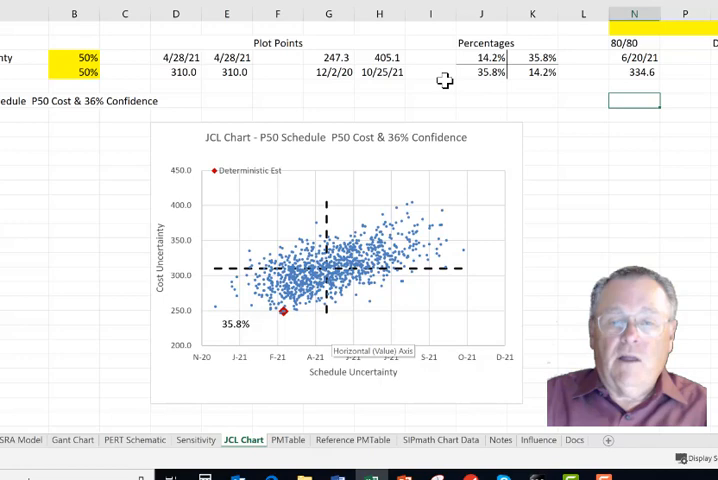
pyautogui.moveTo(490, 78)
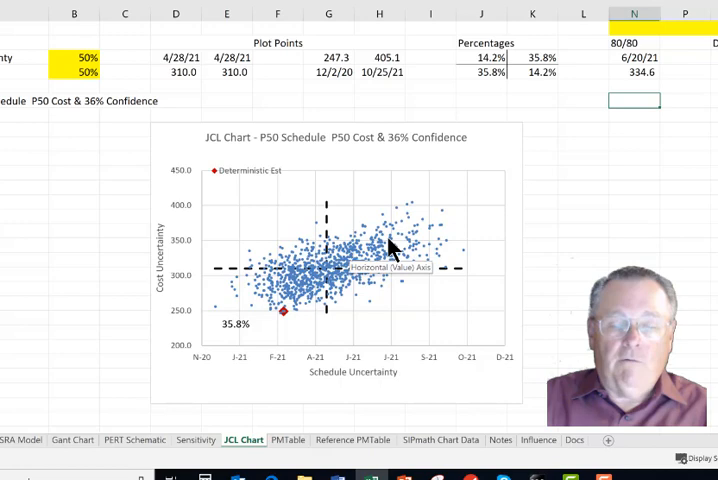
pyautogui.moveTo(392, 246)
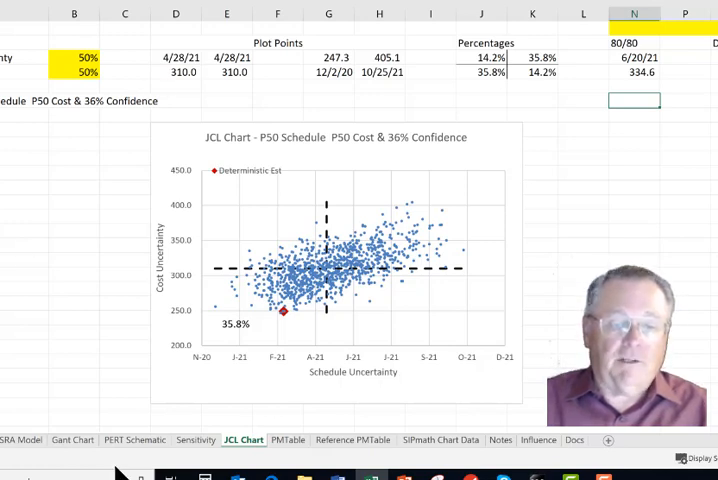
pyautogui.moveTo(248, 352)
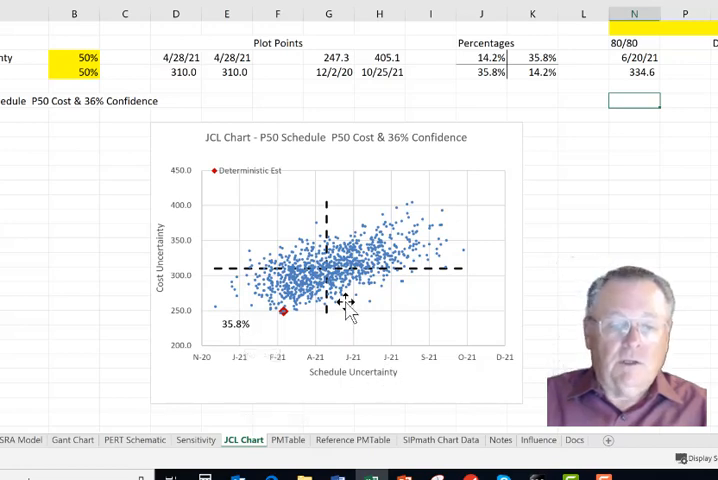
pyautogui.moveTo(176, 320)
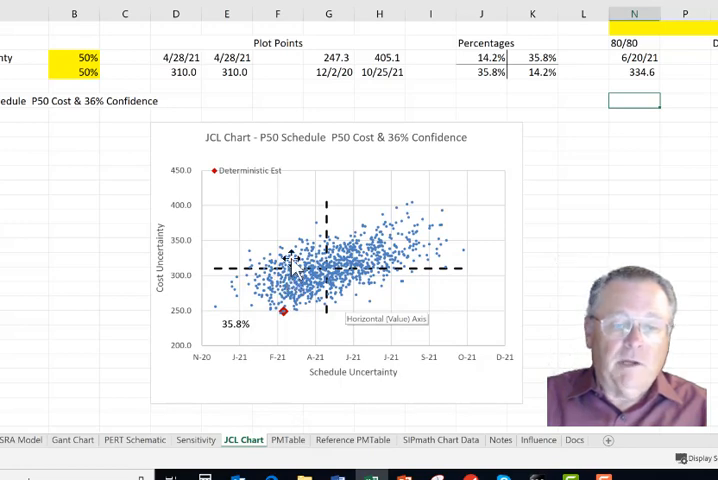
pyautogui.moveTo(296, 278)
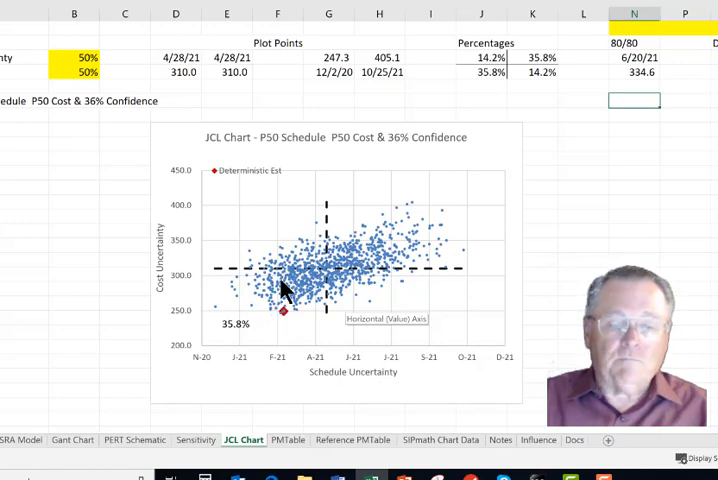
pyautogui.moveTo(300, 396)
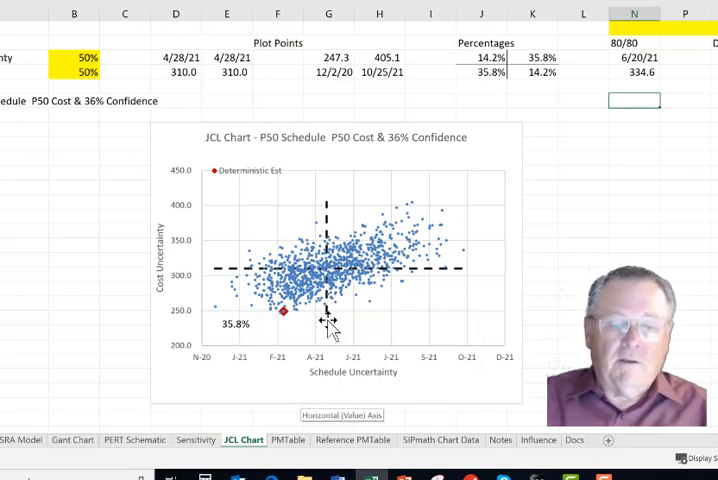
pyautogui.moveTo(322, 210)
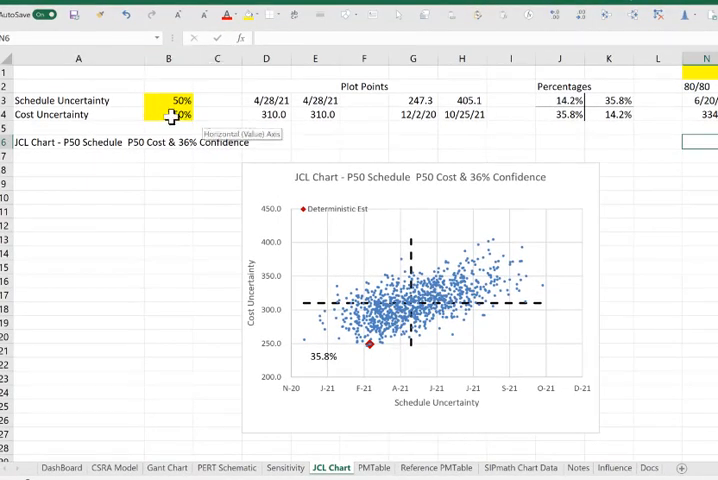
# Step: Select the schedule P-level cell after cost is raised to P80 at 47% confidence
pyautogui.click(168, 114)
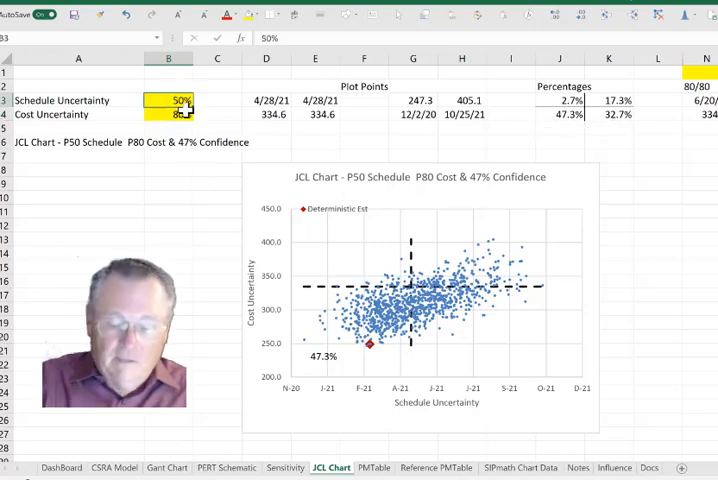
# Step: Enter 80% for the schedule level, giving P80/P80 at 71% confidence
pyautogui.write('80%')
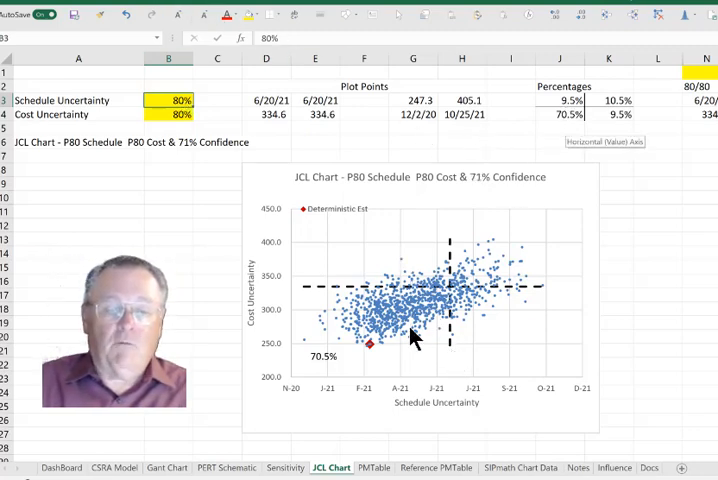
pyautogui.moveTo(450, 296)
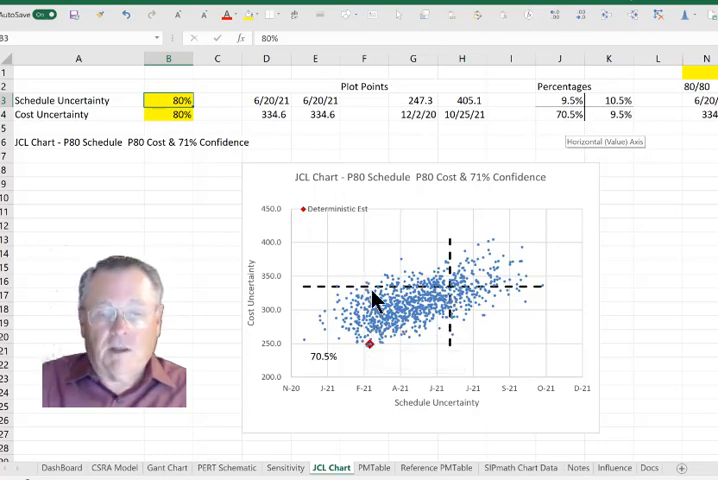
pyautogui.moveTo(368, 340)
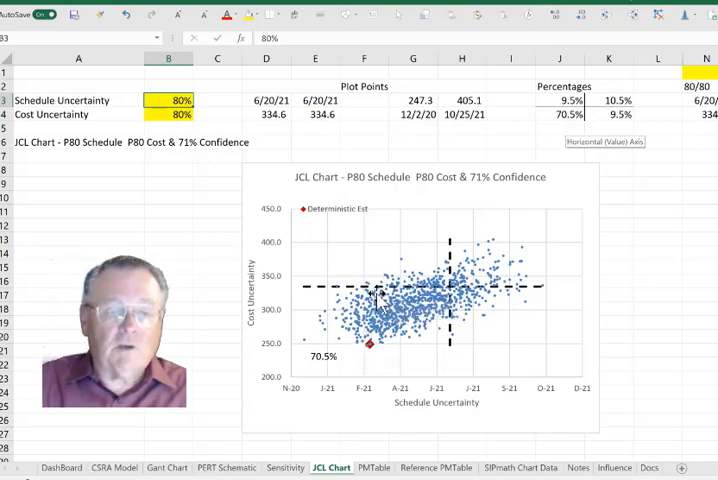
pyautogui.moveTo(378, 304)
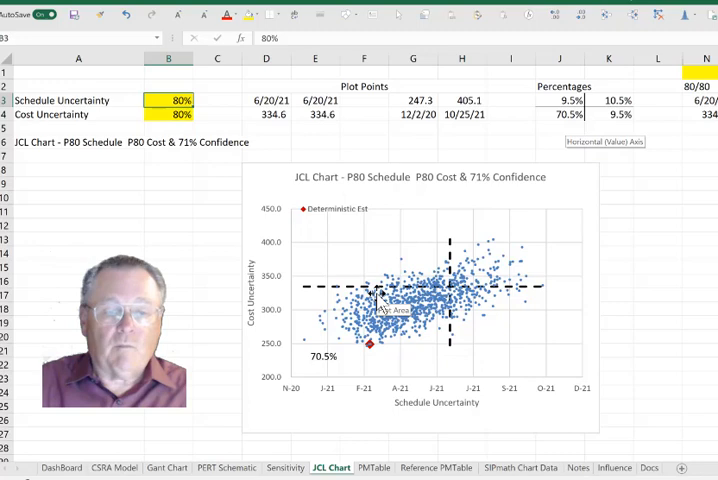
pyautogui.moveTo(372, 324)
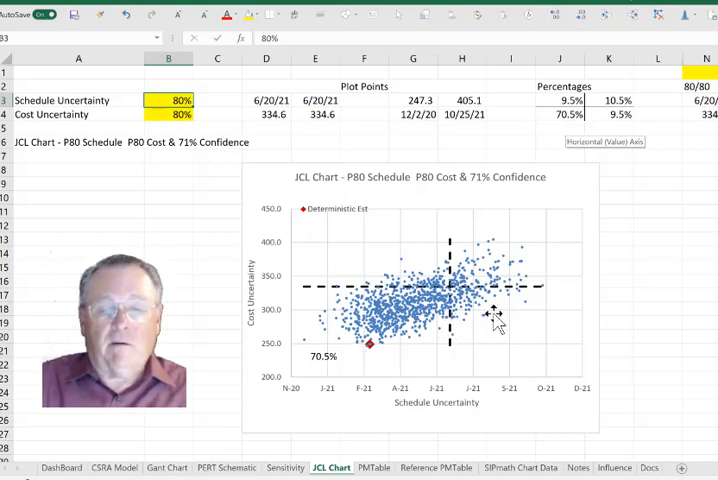
pyautogui.moveTo(496, 320)
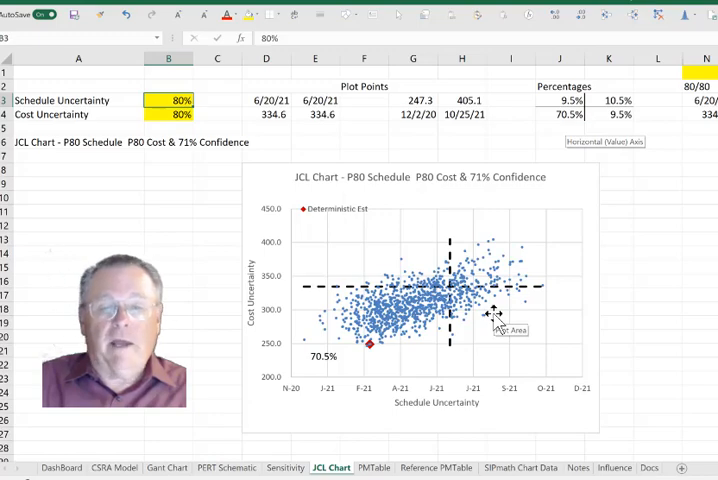
pyautogui.moveTo(560, 116)
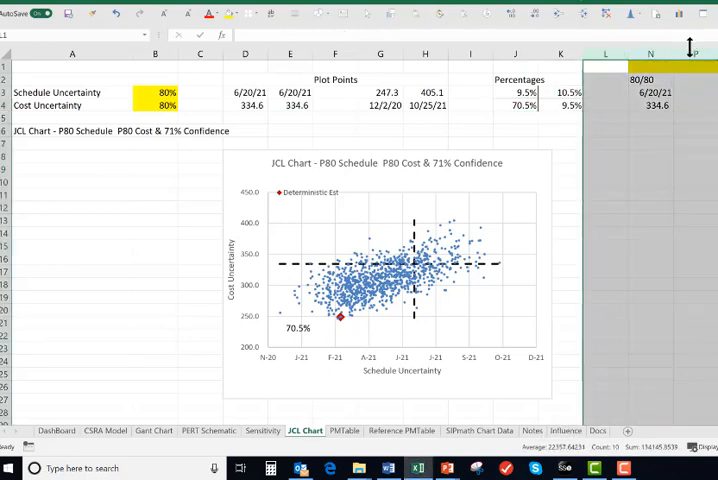
# Step: Unhide the Hard Coded Results columns with the 70/99, 80/80 and 90/72 pairs
pyautogui.rightClick(650, 54)
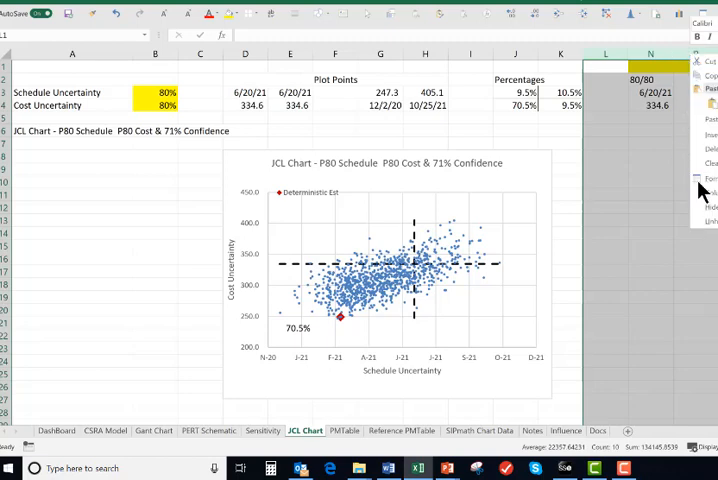
pyautogui.moveTo(708, 228)
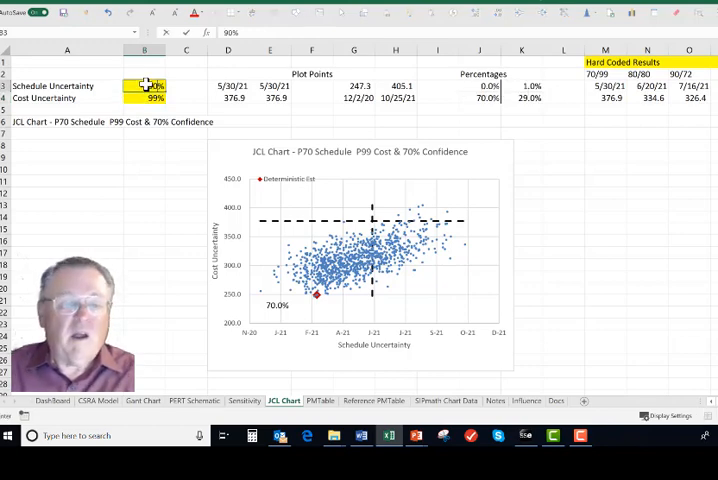
# Step: Enter 72% for the cost level, giving P90 schedule and P72 cost at 70% confidence
pyautogui.write('72%')
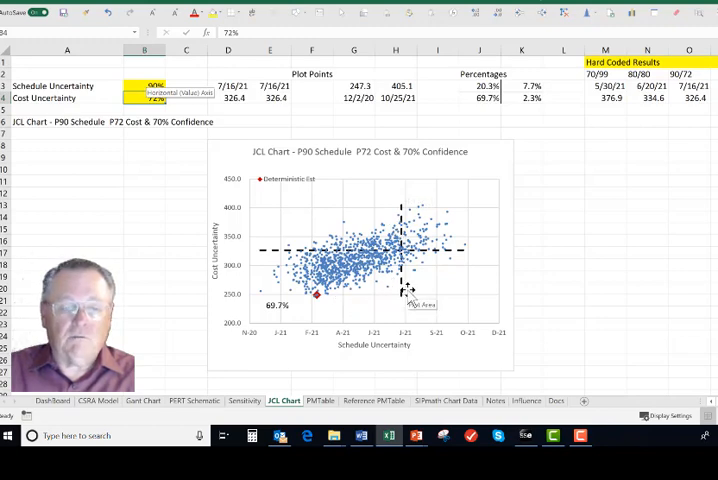
pyautogui.moveTo(140, 130)
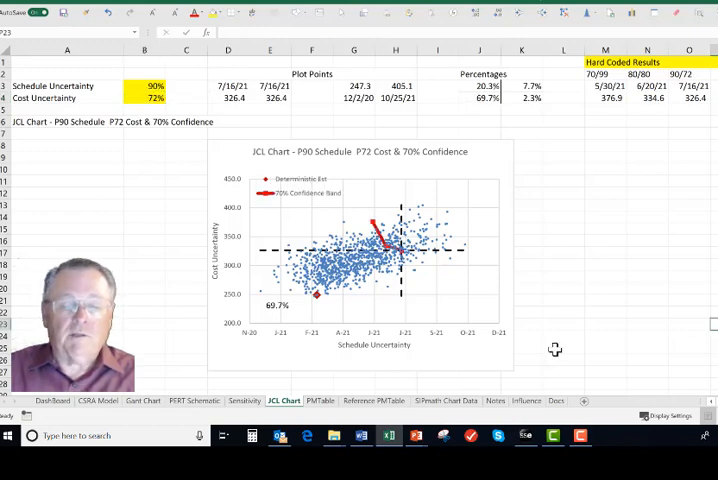
pyautogui.moveTo(434, 278)
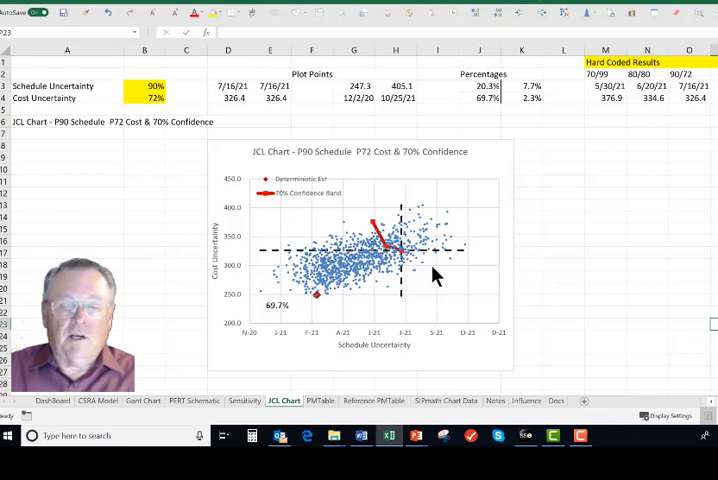
pyautogui.moveTo(434, 284)
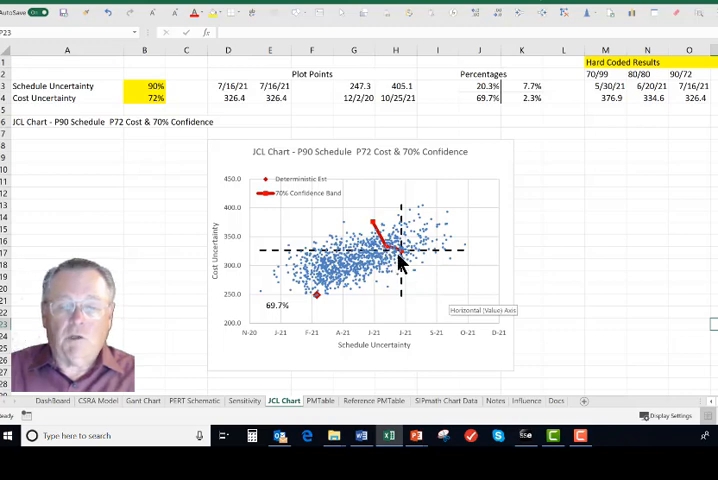
pyautogui.moveTo(408, 270)
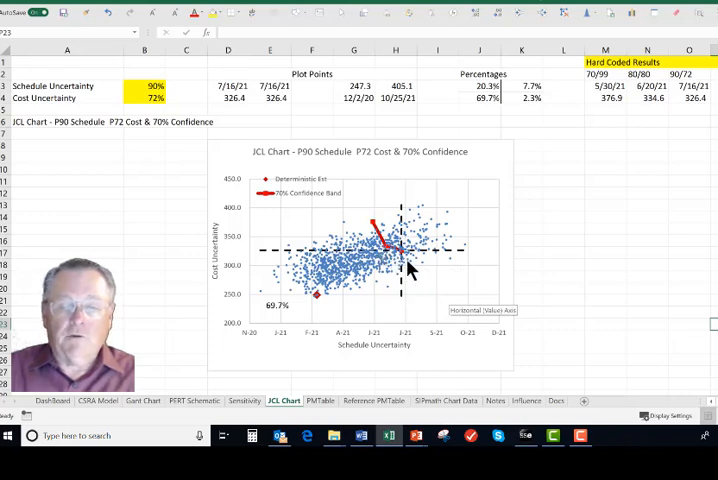
pyautogui.moveTo(390, 252)
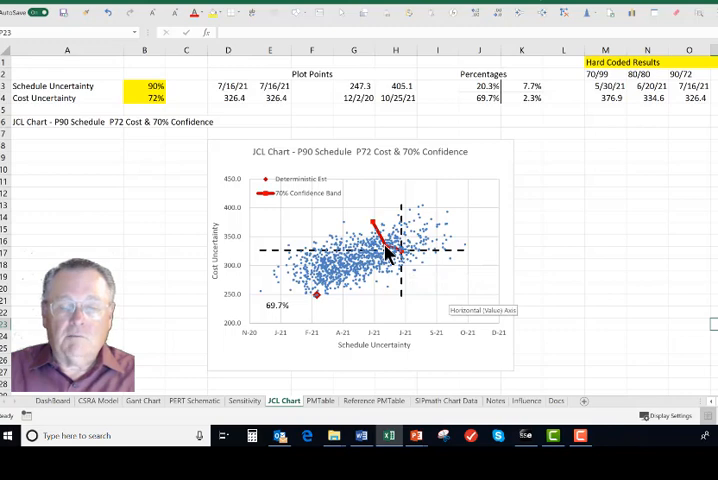